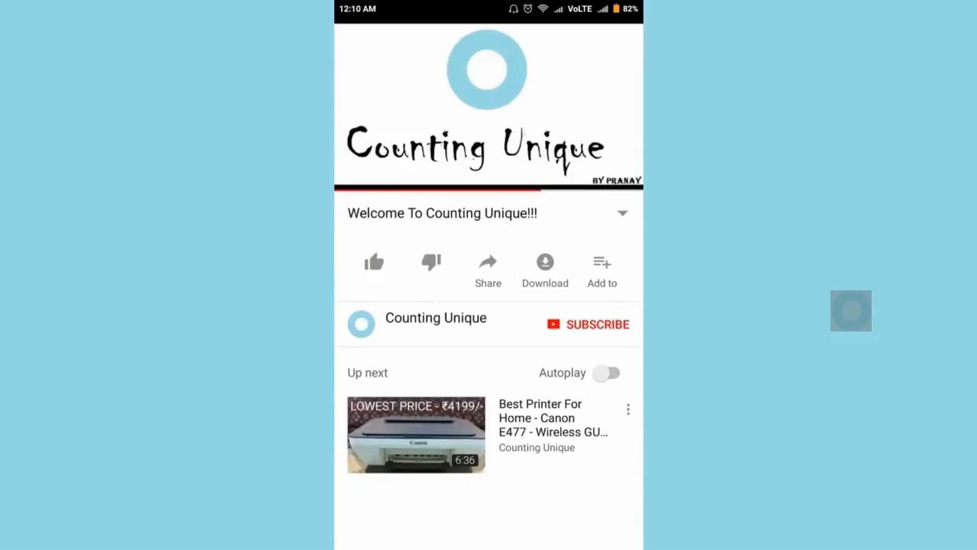
Subscribe to Counting Unique and set its notification bell to all uploads.
left_click(601, 325)
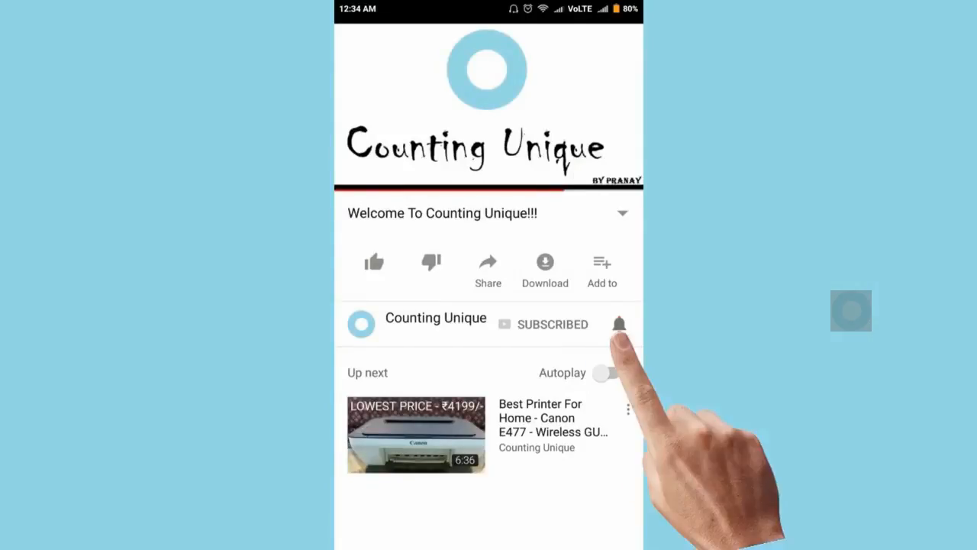
left_click(619, 324)
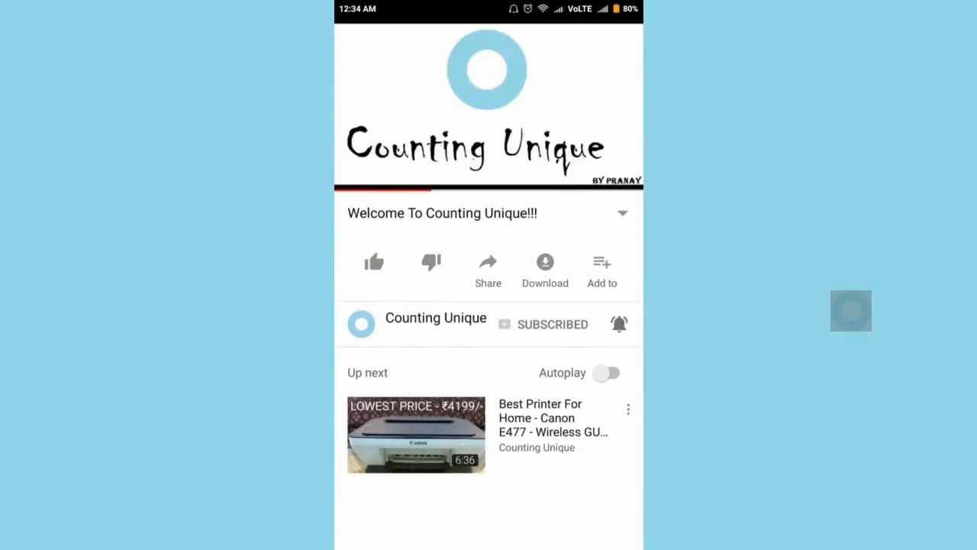